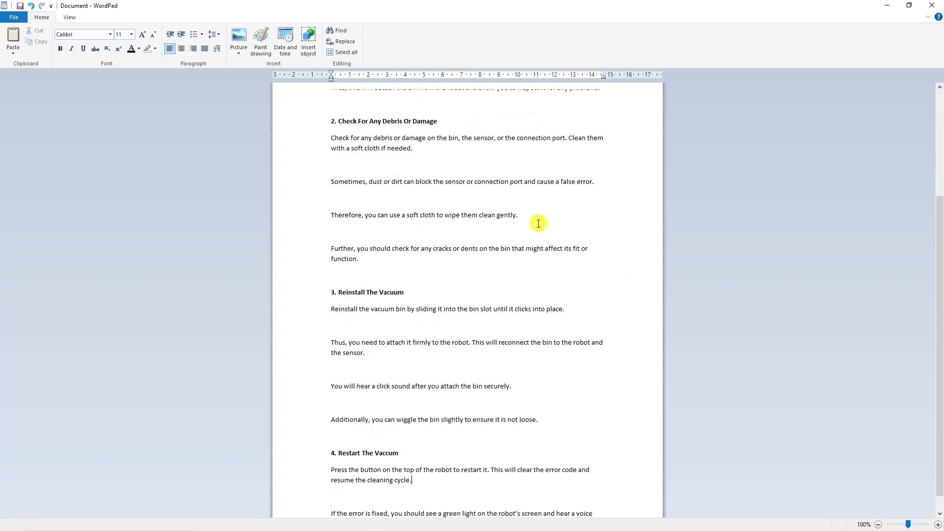
Step: Scroll to the top so the title 'How To Fix C510 Error In Roomba?' and first two fixes show
{"action": "scroll", "scroll_direction": "up", "scroll_amount": 3}
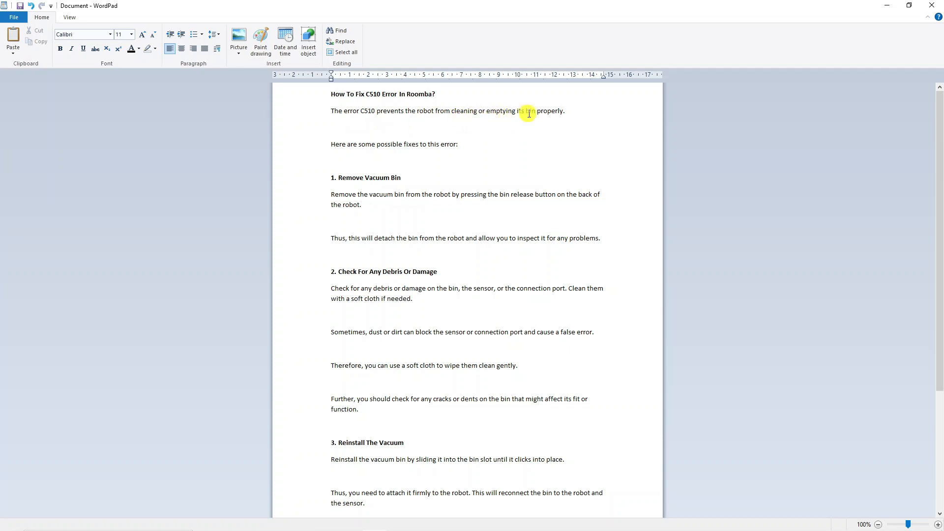
{"action": "mouse_move", "coordinate": [524, 181]}
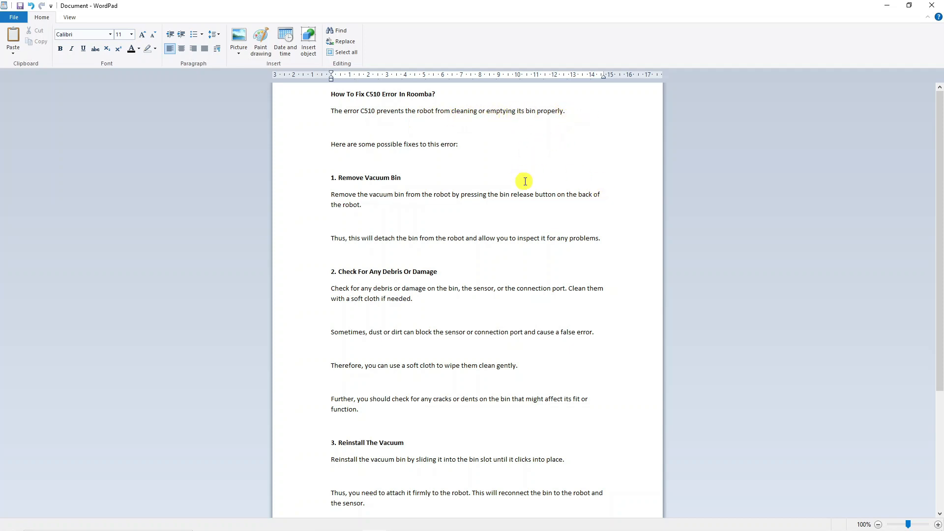
{"action": "mouse_move", "coordinate": [430, 174]}
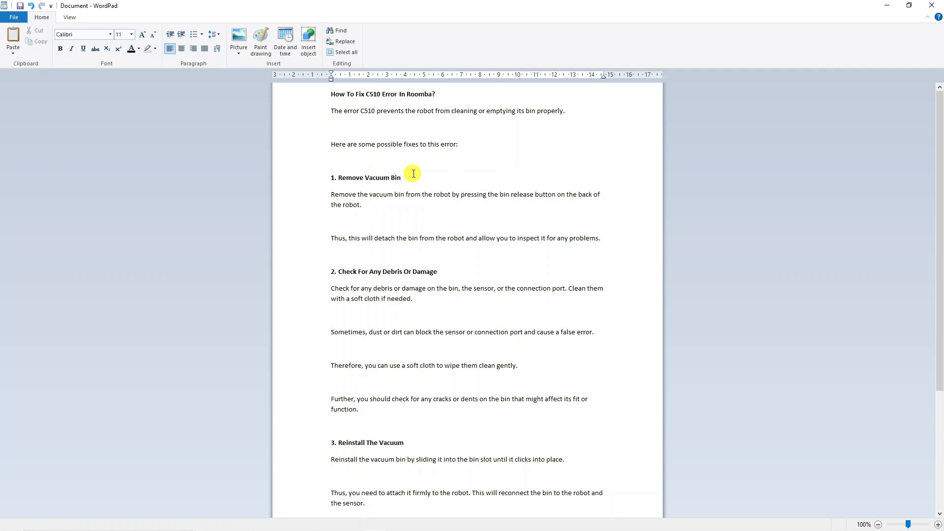
{"action": "mouse_move", "coordinate": [447, 191]}
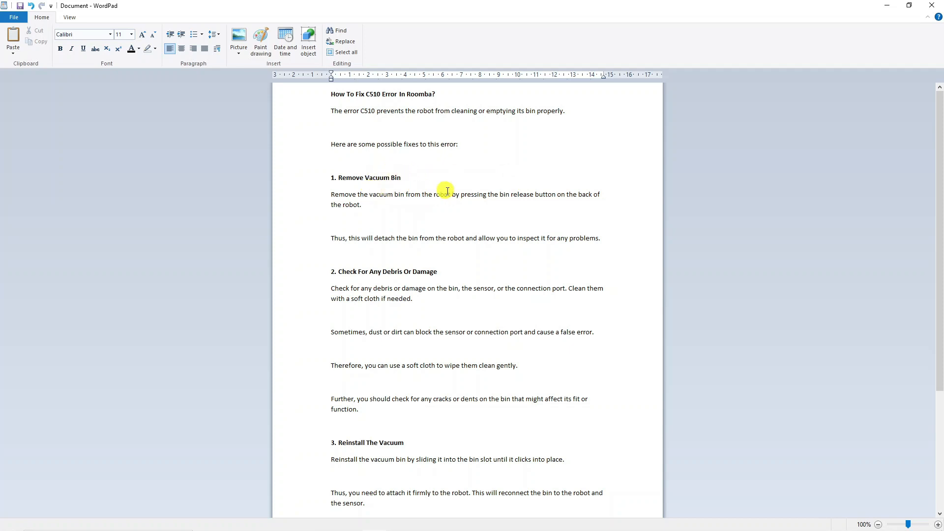
{"action": "mouse_move", "coordinate": [564, 204]}
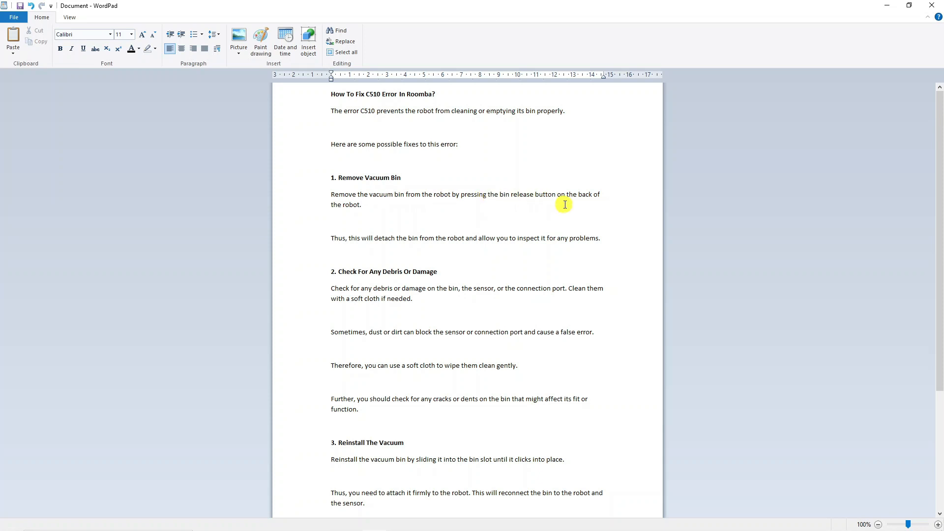
{"action": "mouse_move", "coordinate": [379, 209]}
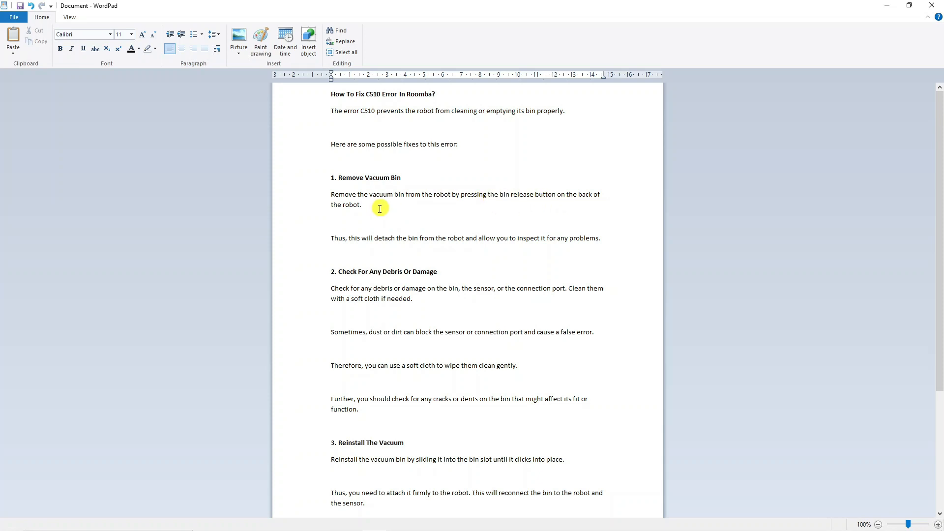
{"action": "mouse_move", "coordinate": [470, 237]}
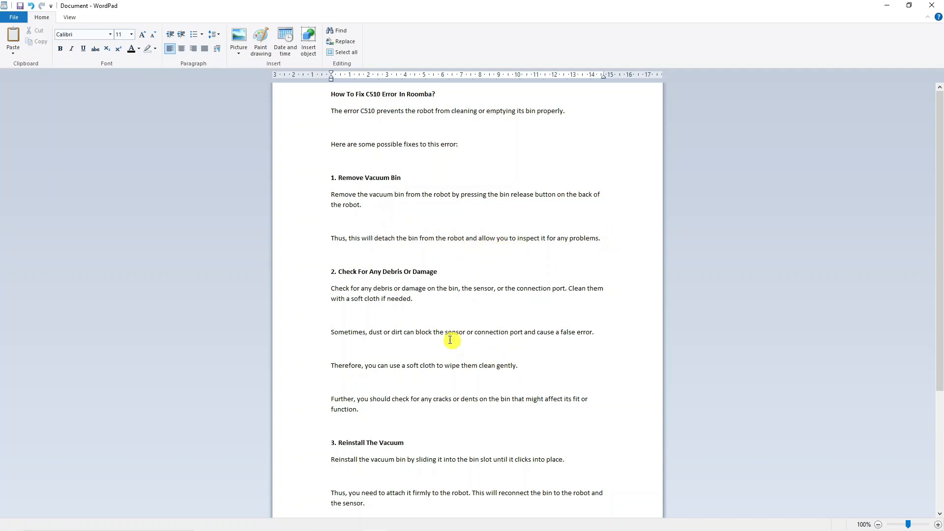
{"action": "mouse_move", "coordinate": [457, 302]}
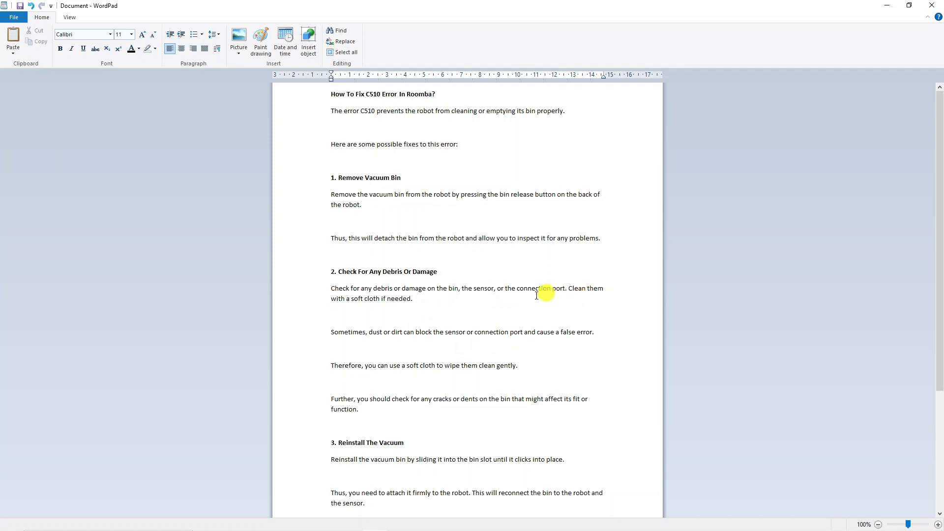
{"action": "mouse_move", "coordinate": [444, 299]}
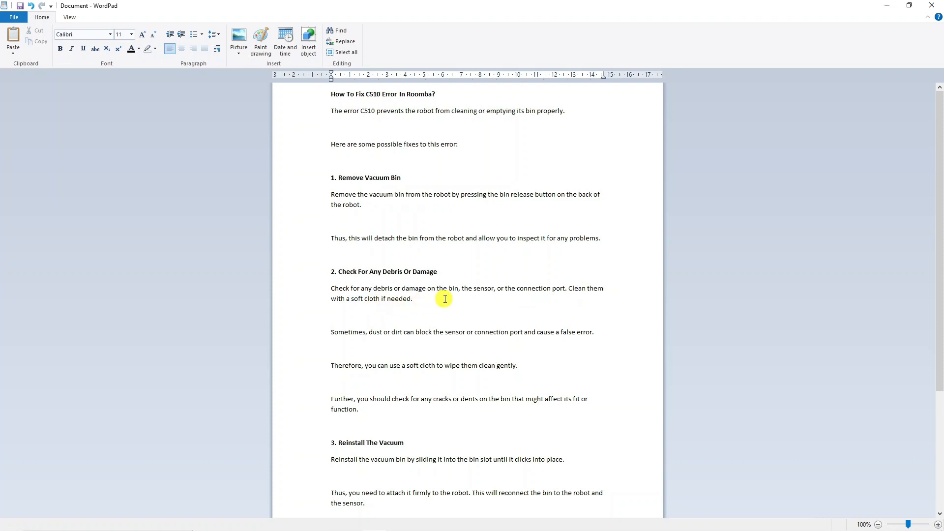
{"action": "mouse_move", "coordinate": [447, 299]}
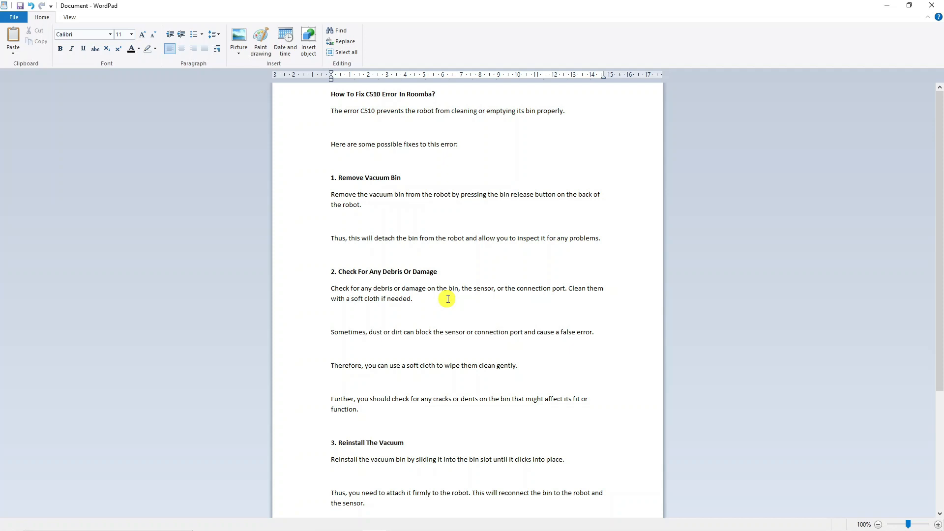
{"action": "mouse_move", "coordinate": [490, 327]}
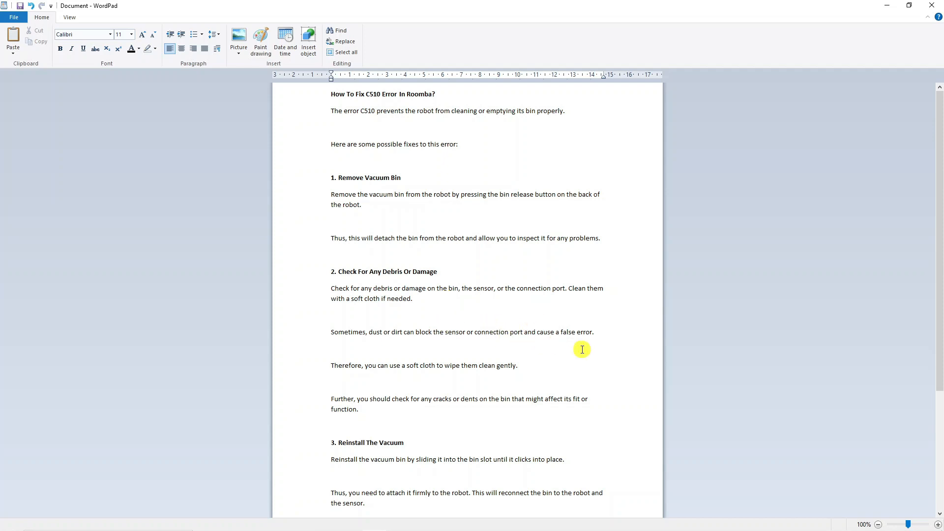
{"action": "mouse_move", "coordinate": [568, 347]}
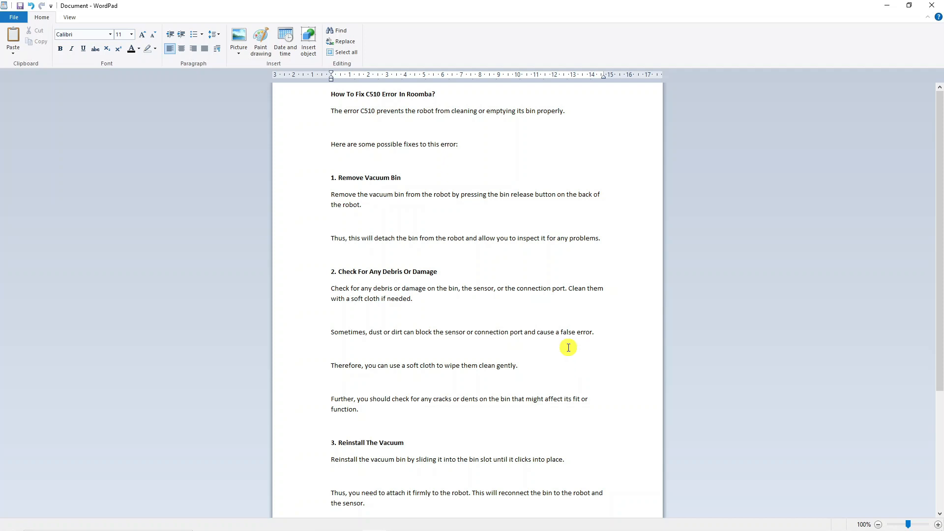
{"action": "mouse_move", "coordinate": [577, 352]}
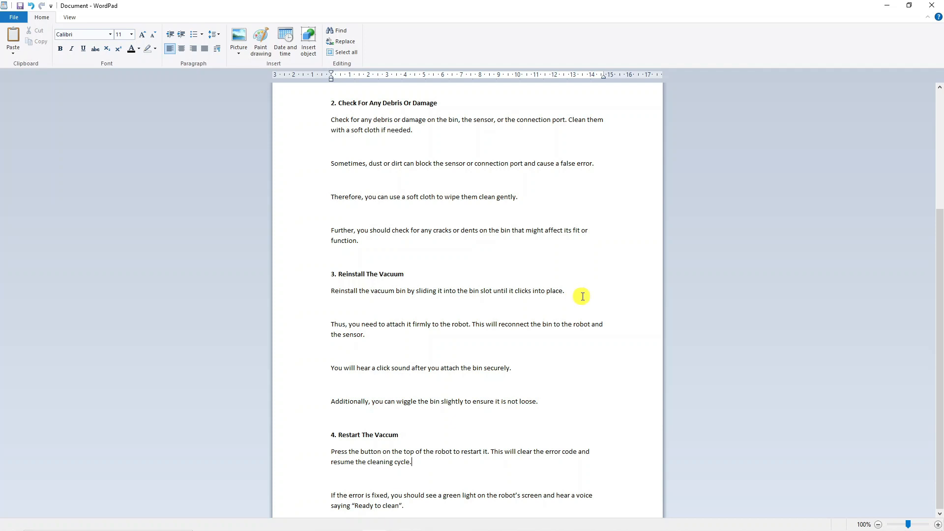
{"action": "mouse_move", "coordinate": [587, 287]}
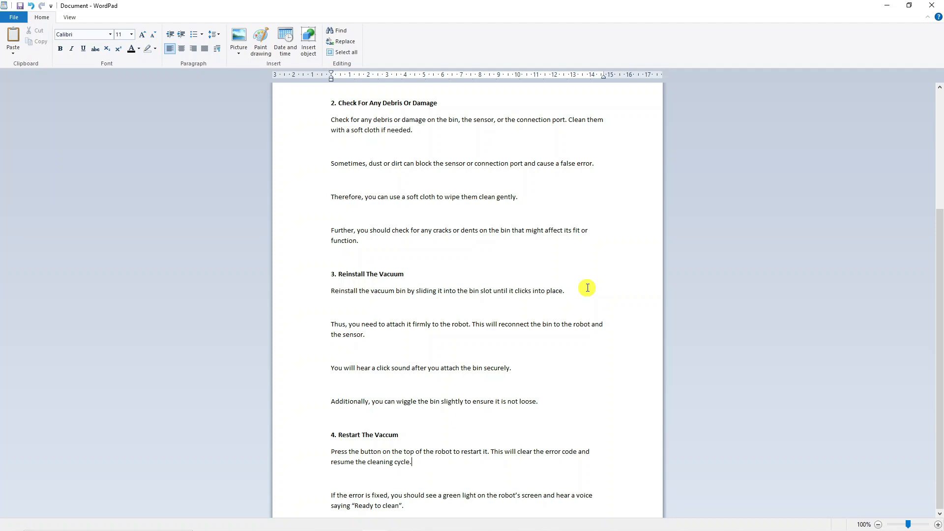
{"action": "mouse_move", "coordinate": [600, 319]}
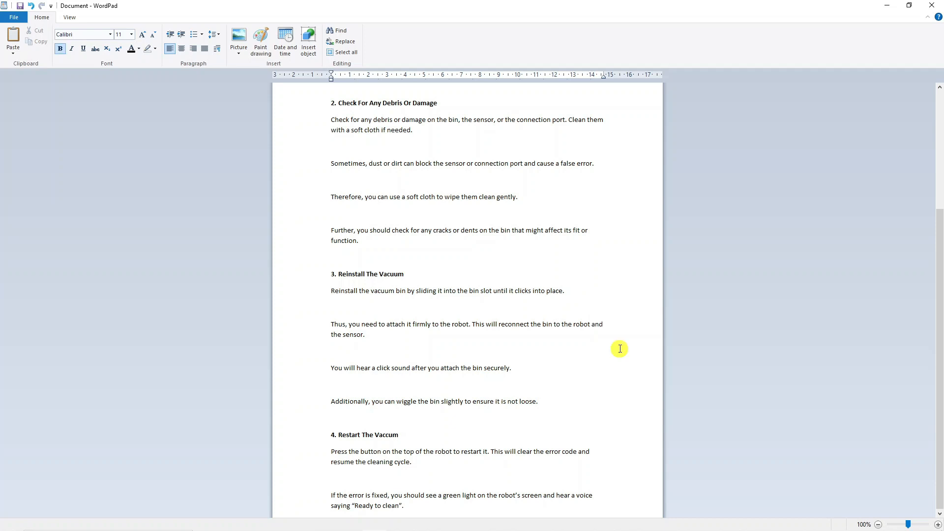
Step: Place the cursor at the end of the '4. Restart The Vacuum' heading near the closing note
{"action": "left_click", "coordinate": [398, 434]}
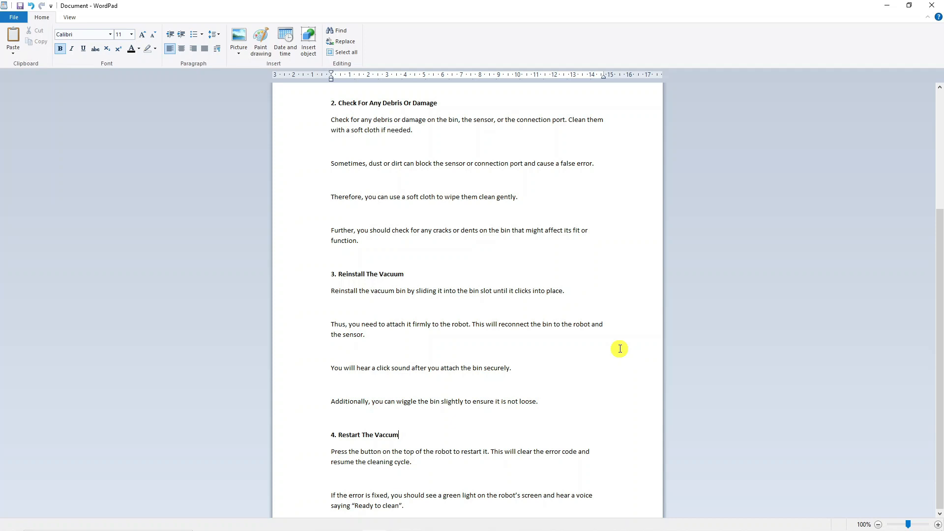